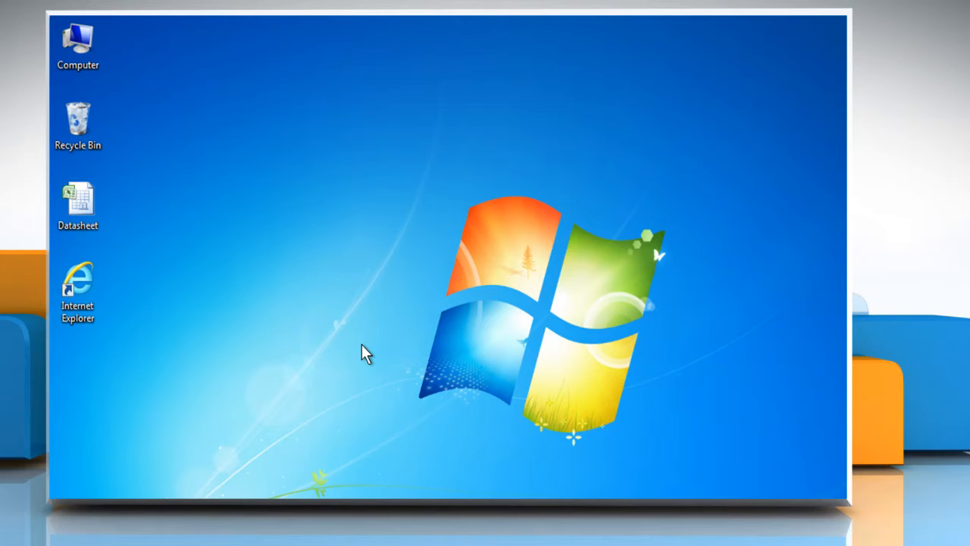
mouse_move(170, 241)
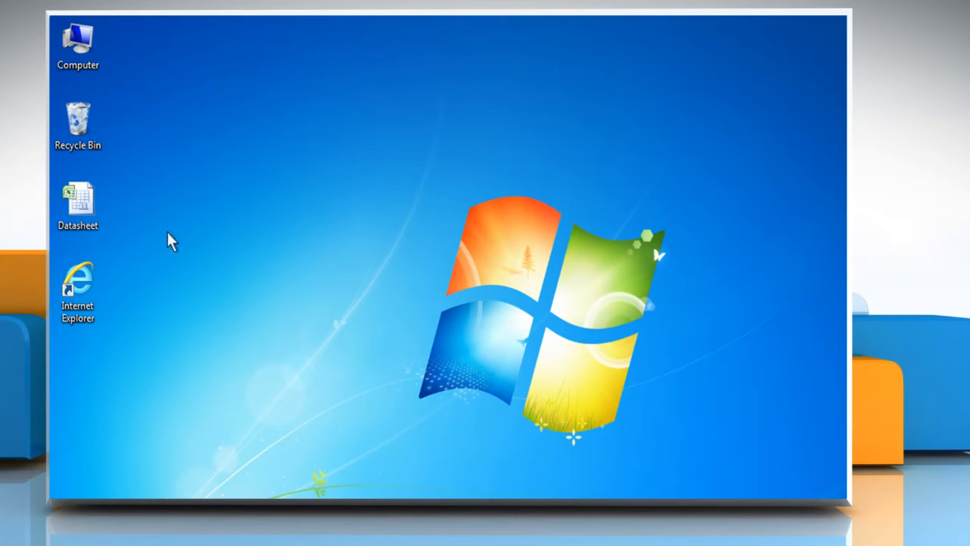
Show the context menu for the Datasheet file on the desktop
right_click(78, 205)
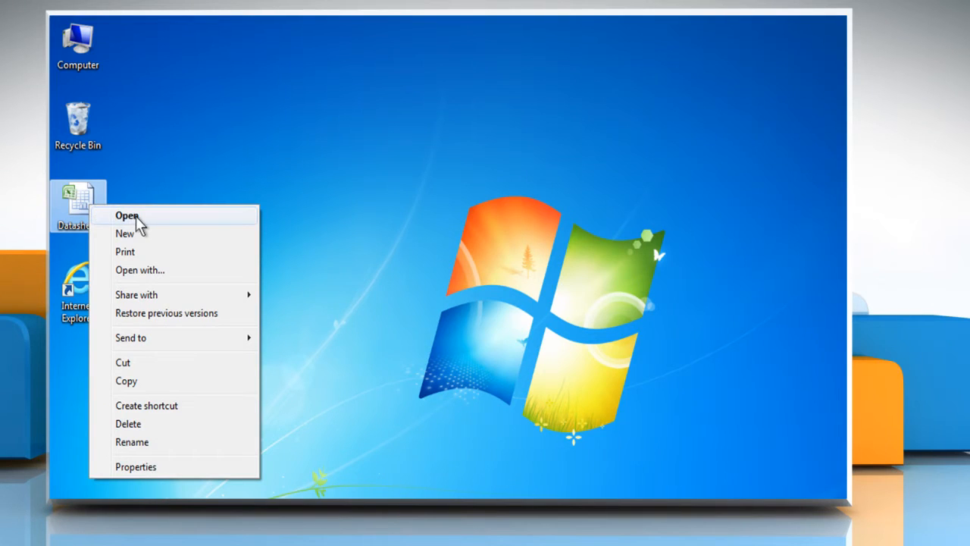
Open Datasheet in Excel and review the arcsine descriptions in column B
click(127, 215)
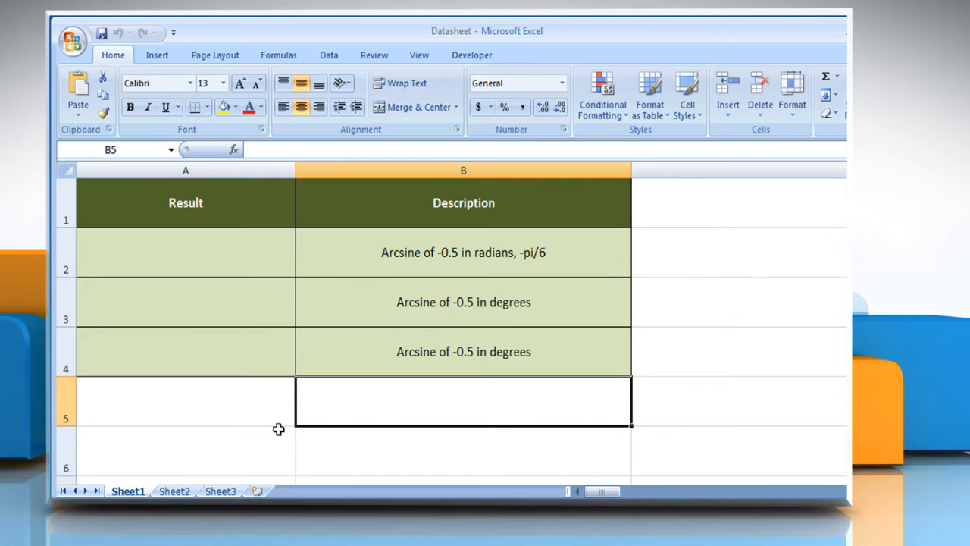
mouse_move(362, 279)
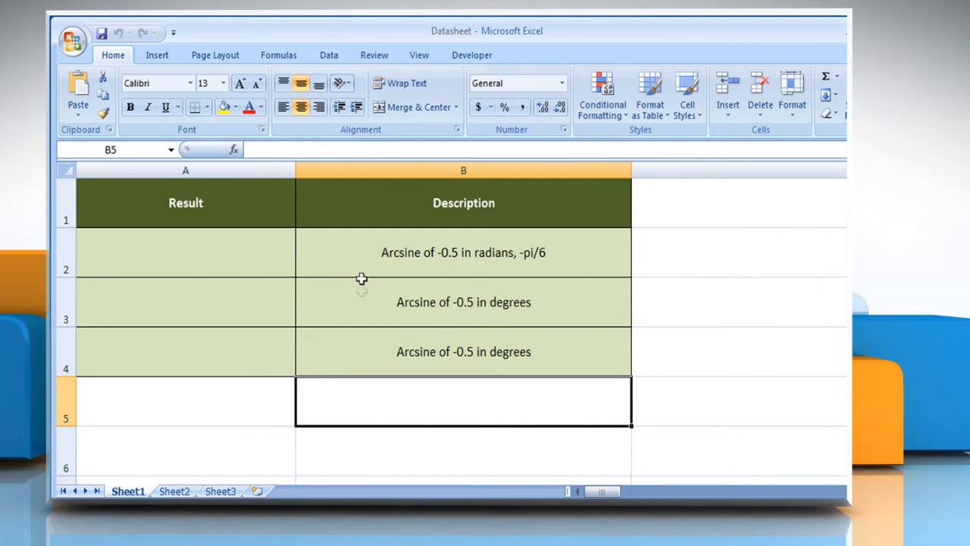
click(464, 203)
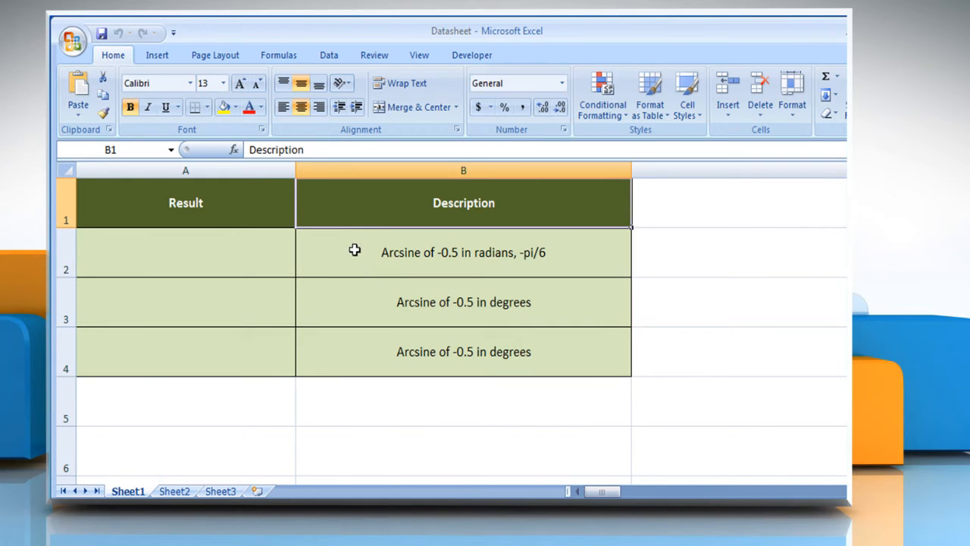
click(463, 302)
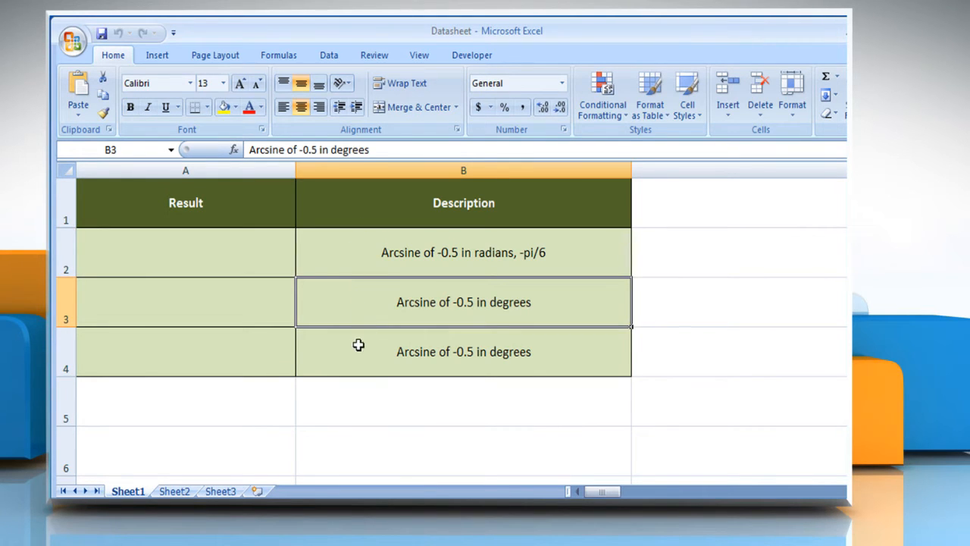
click(463, 253)
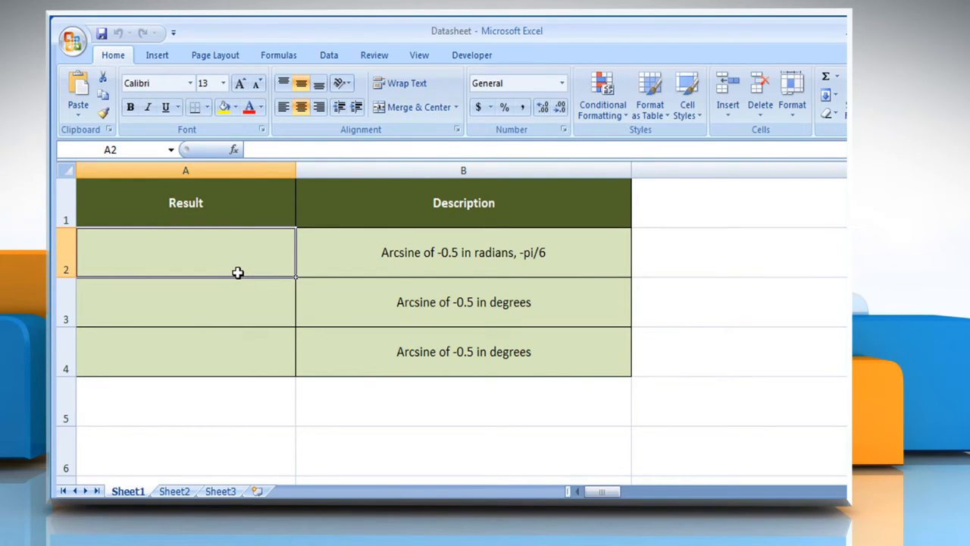
Enter =ASIN(-0.5) in A2, confirm it shows -0.523598776, then read B3
text(=)
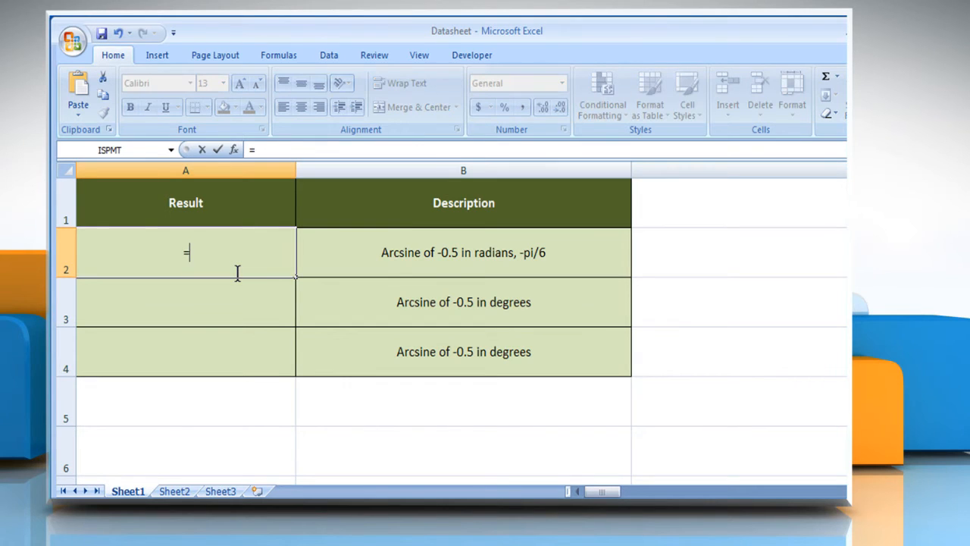
text(ASIN)
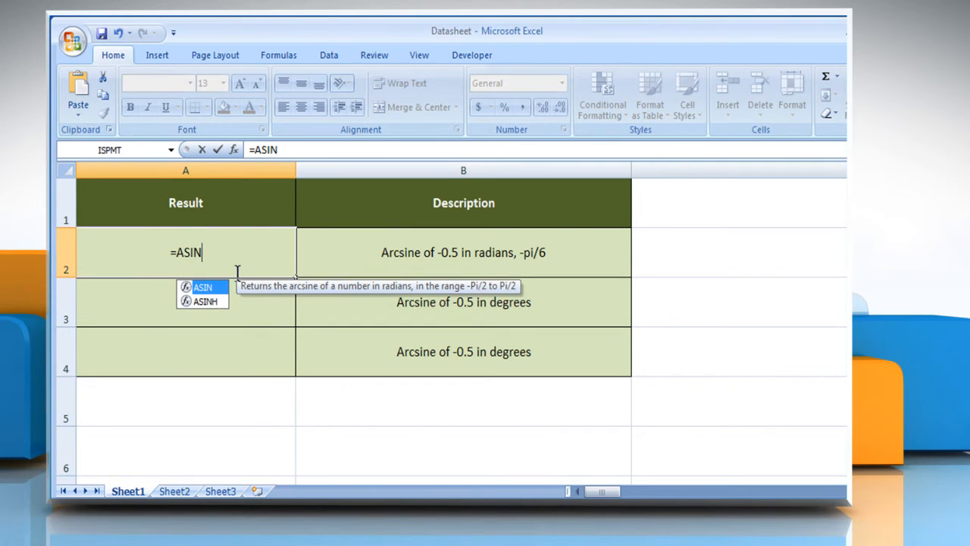
text((-0.523598776)
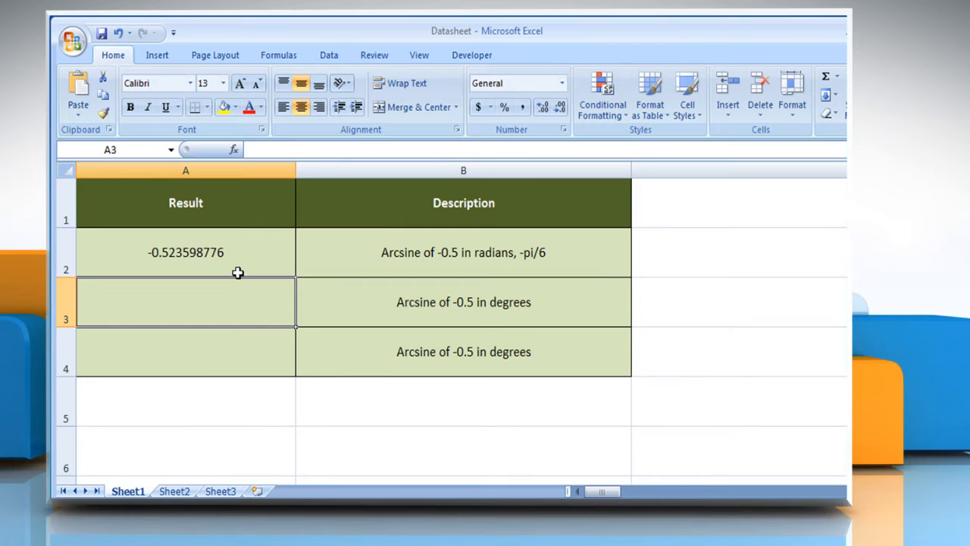
click(186, 252)
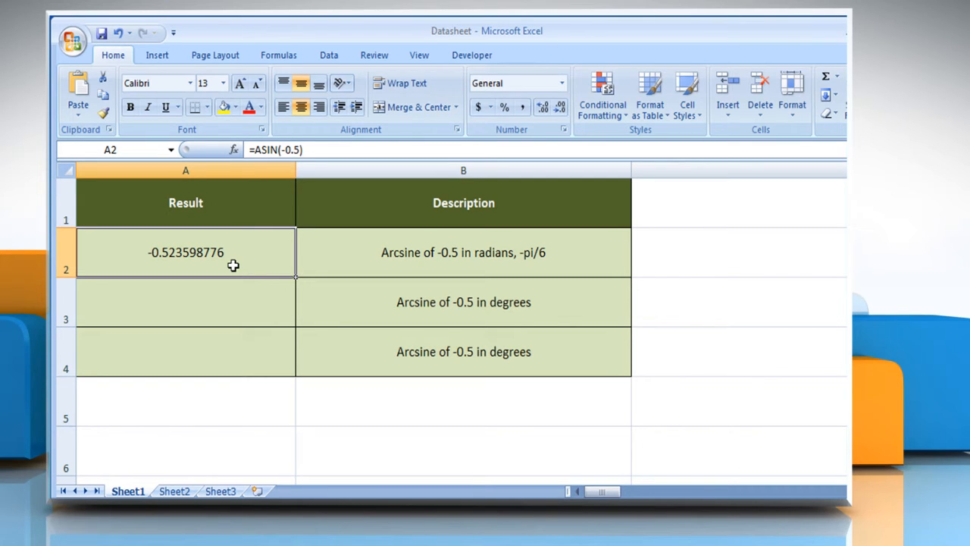
click(463, 302)
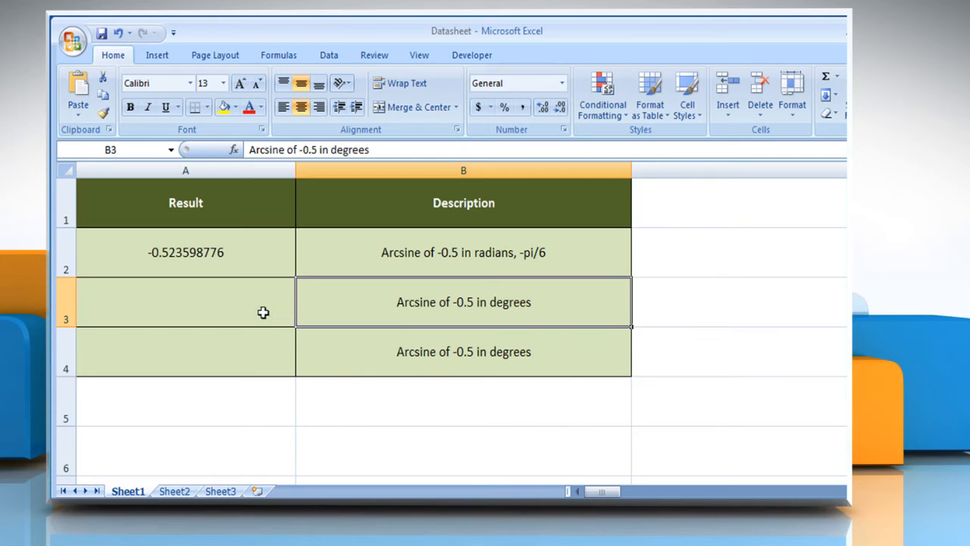
Enter =ASIN(-0.5)*180/PI() in cell A3 to show -30 degrees
click(185, 302)
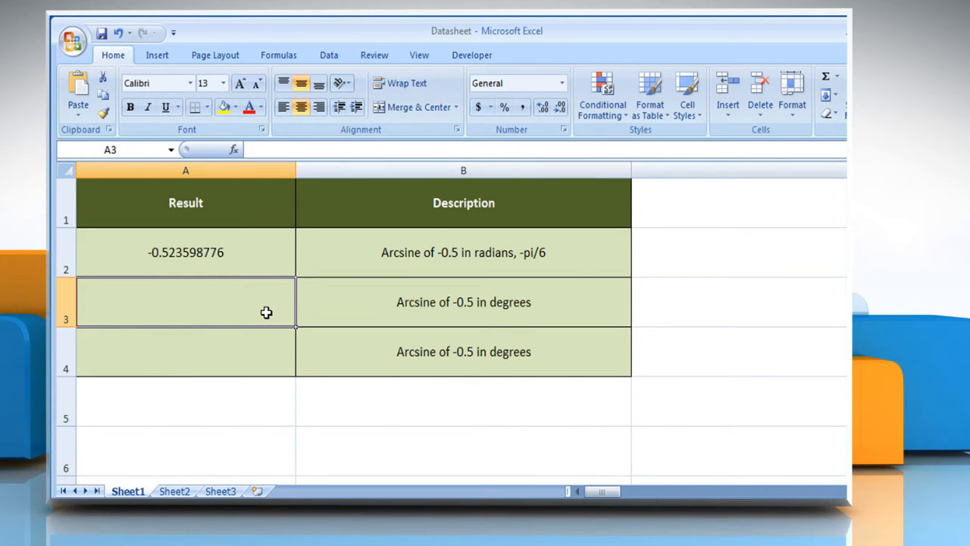
text(=)
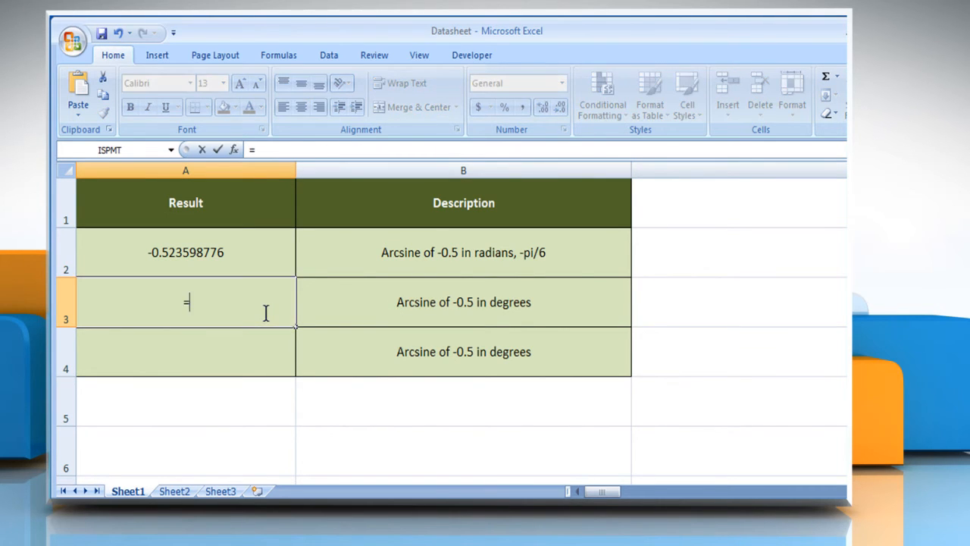
text(ASIN()
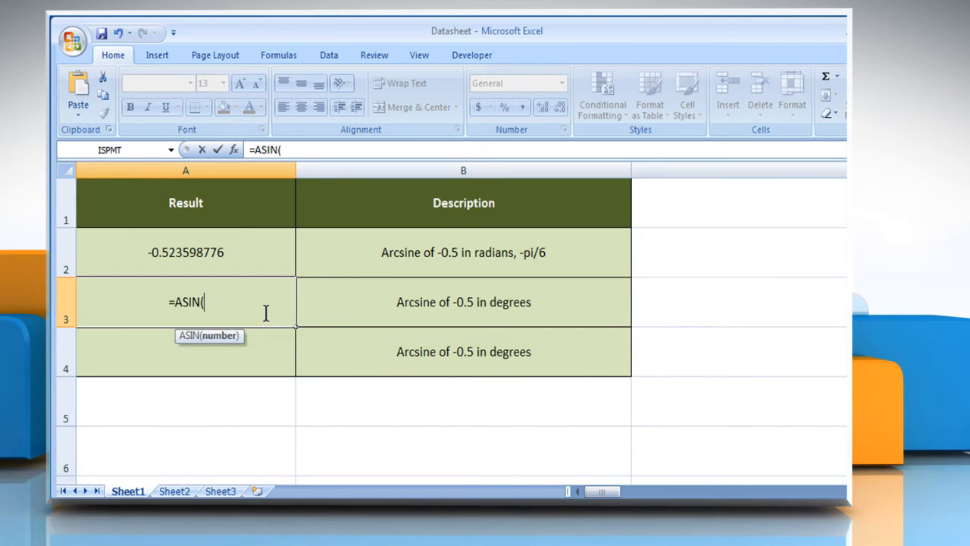
text(-0.)
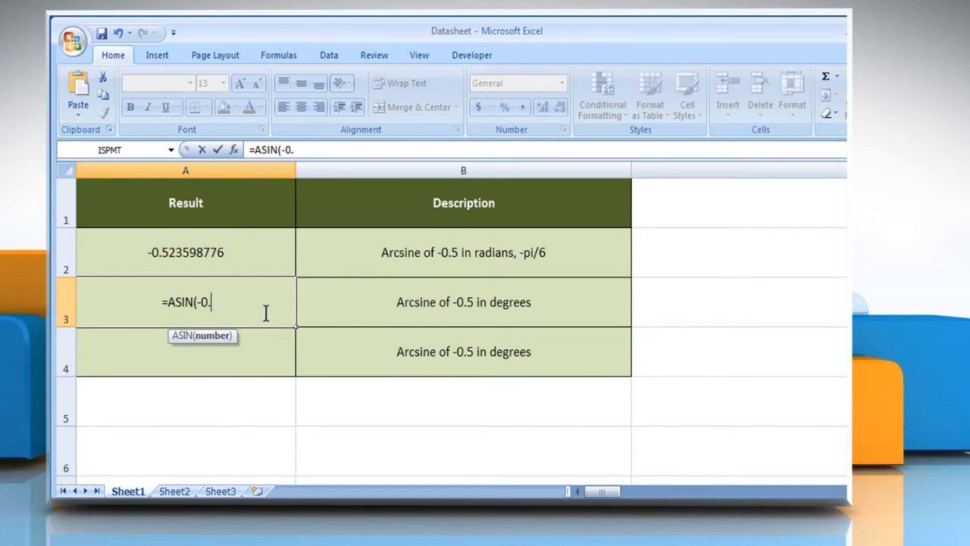
text(5)
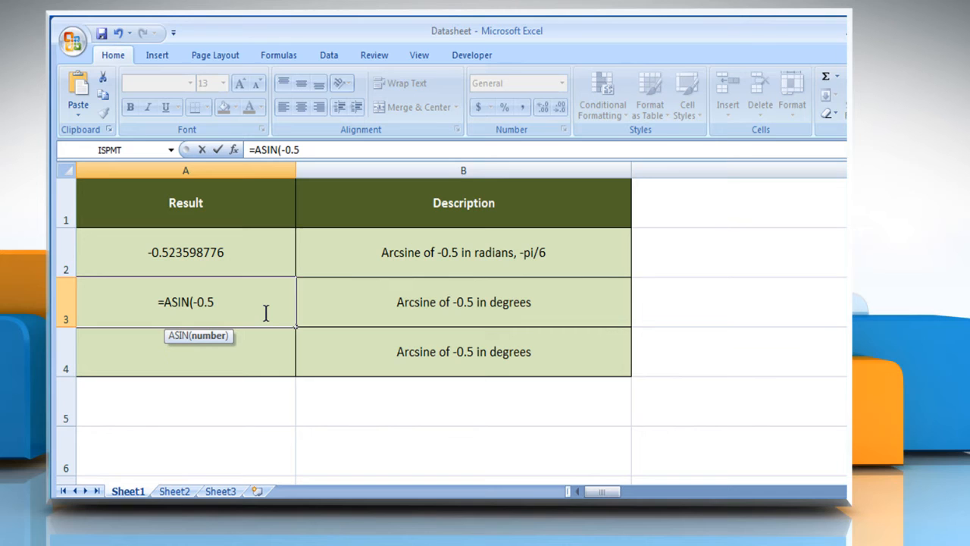
text())
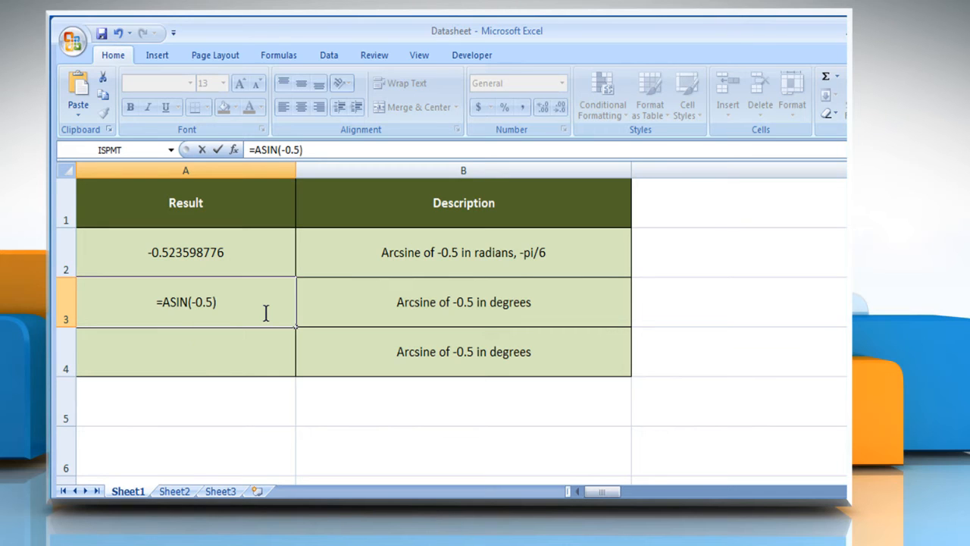
text(*180)
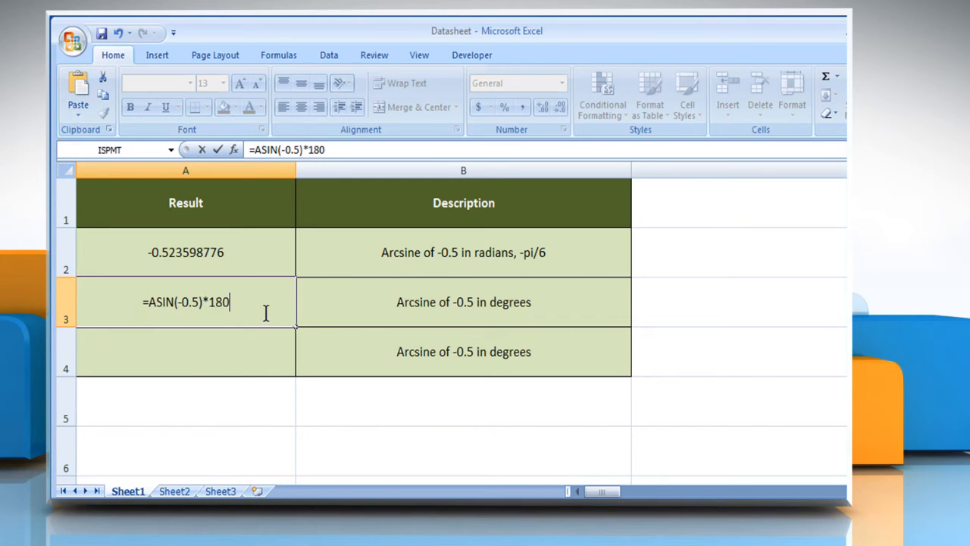
text(/PI)
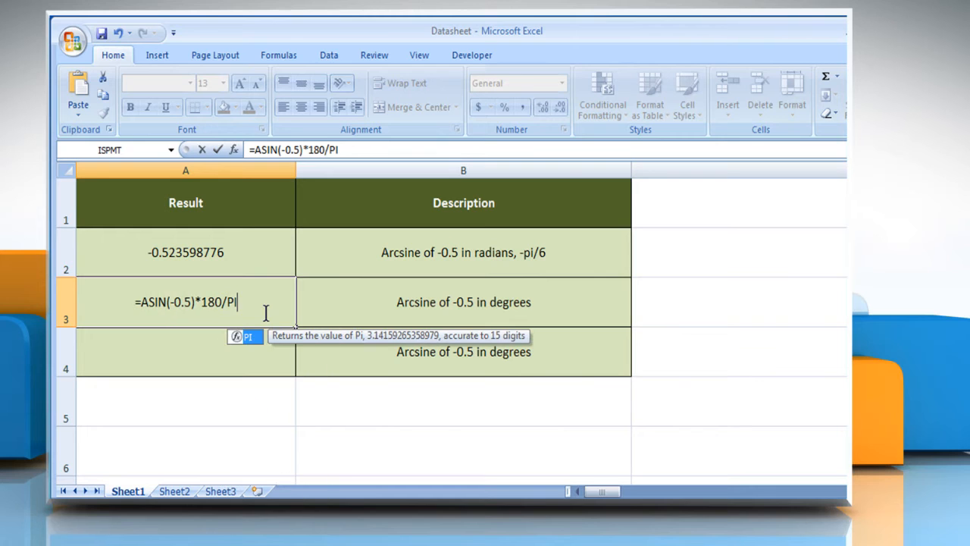
text(())
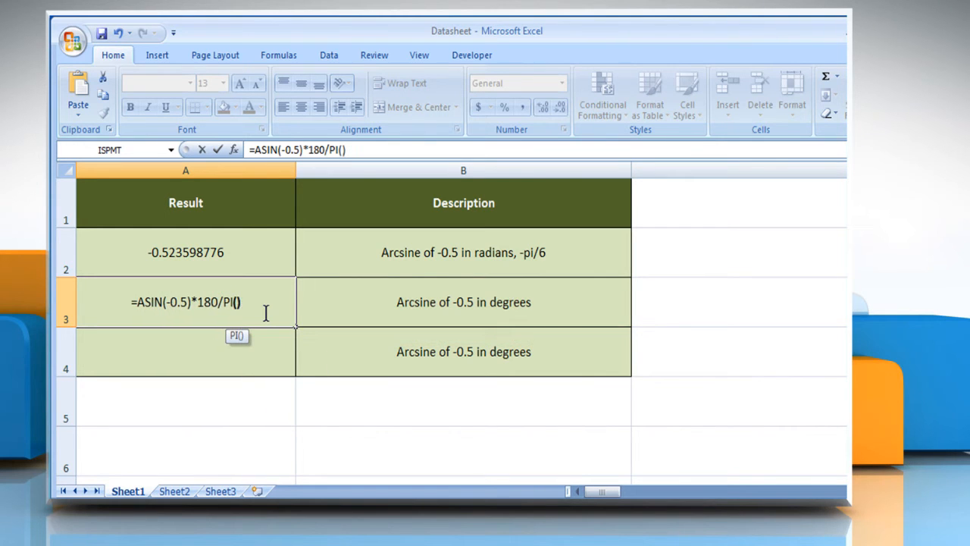
key(Return)
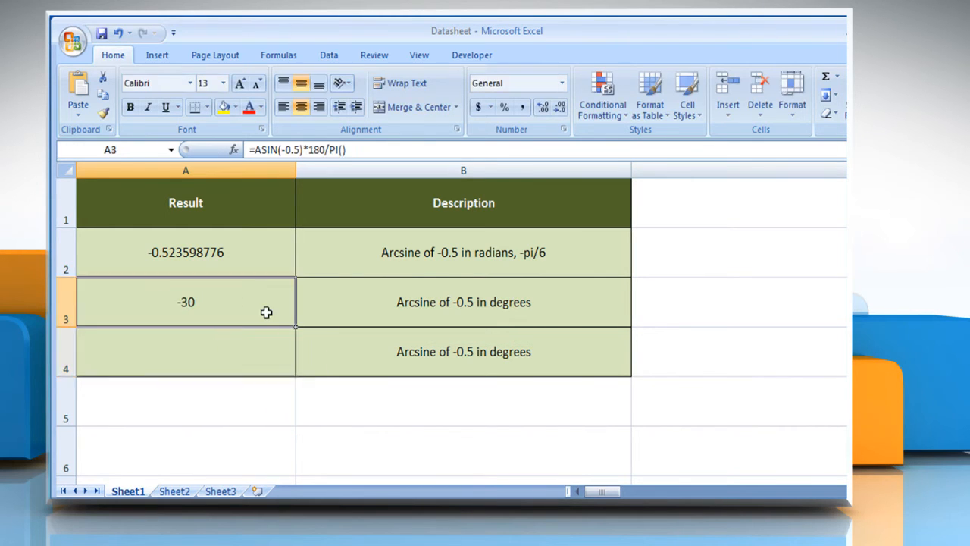
mouse_move(207, 313)
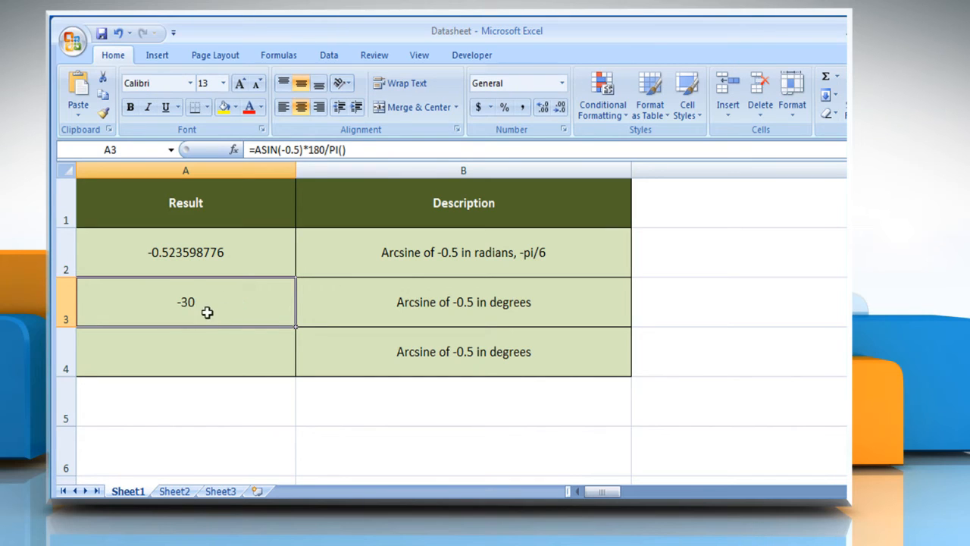
mouse_move(255, 315)
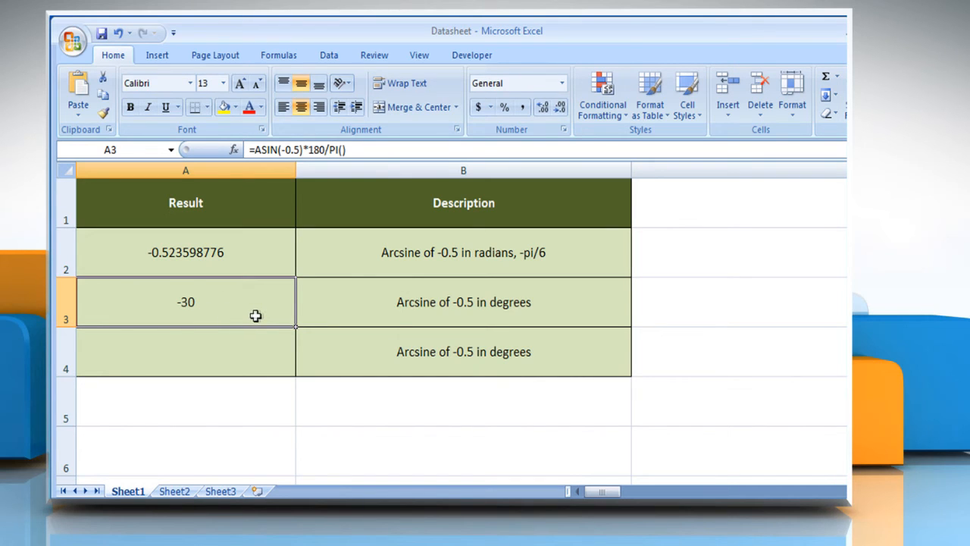
mouse_move(327, 348)
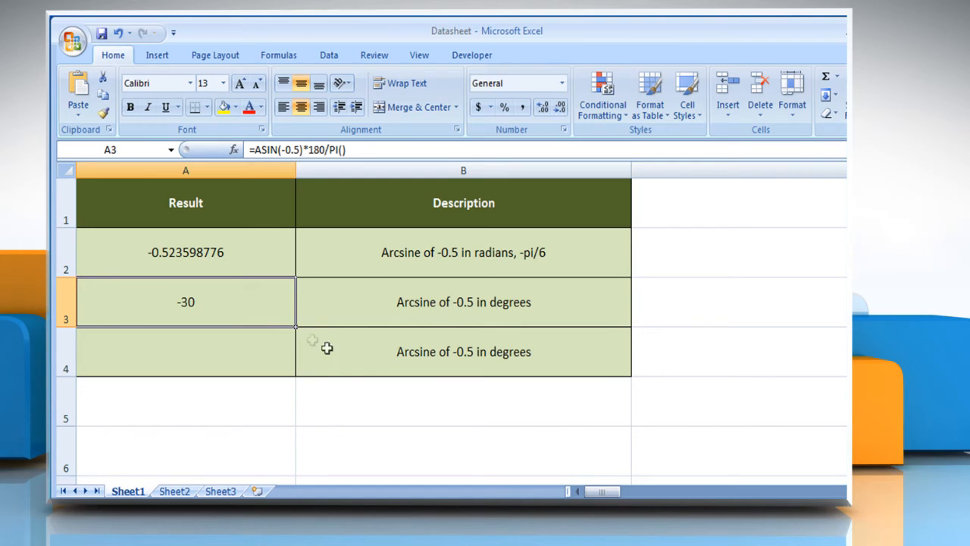
Enter =DEGREES(ASIN(-0.5)) in cell A4 to show -30
click(186, 351)
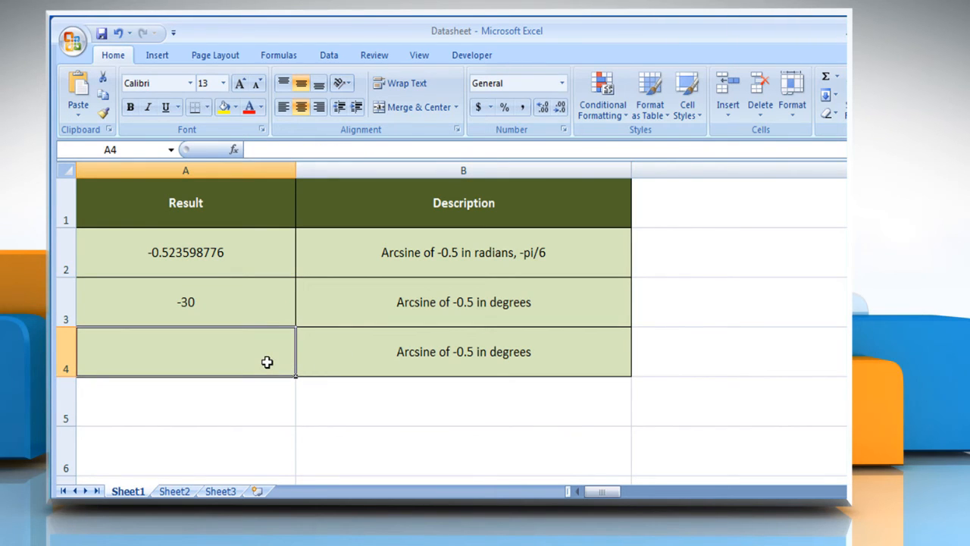
text(=)
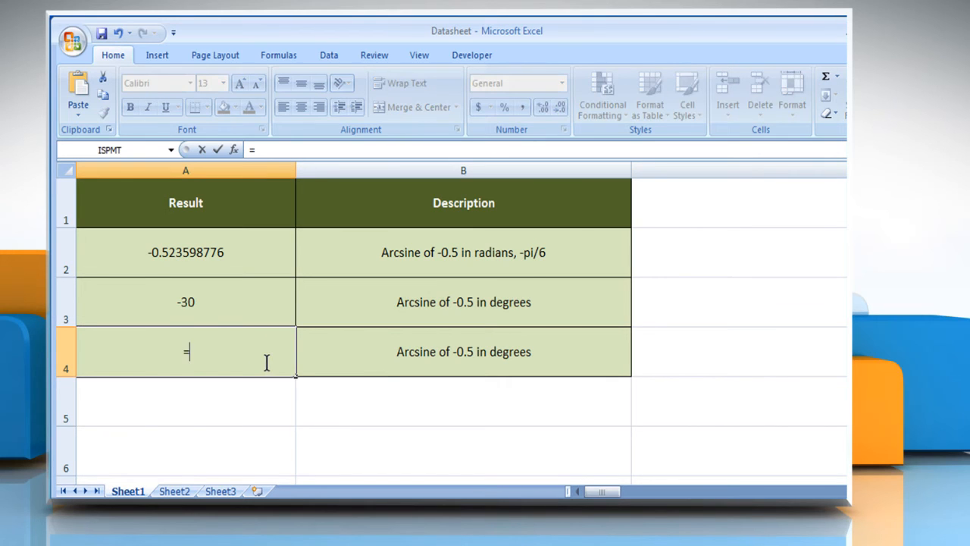
text(DEGREES()
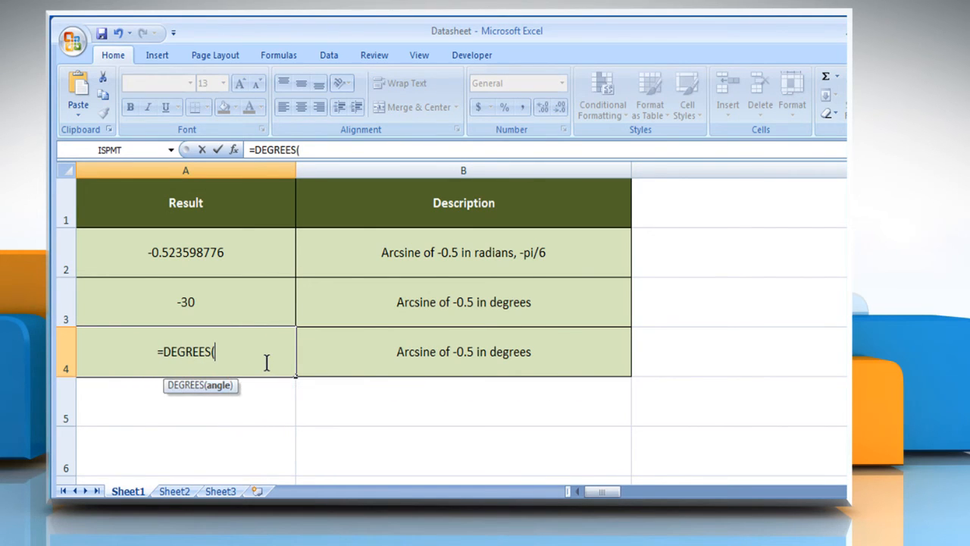
text(ASIN()
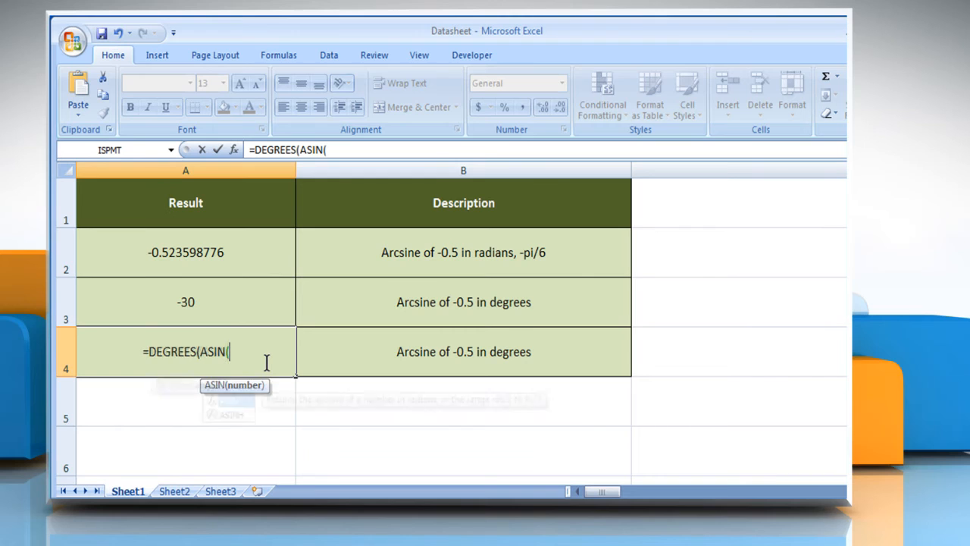
text(-0)
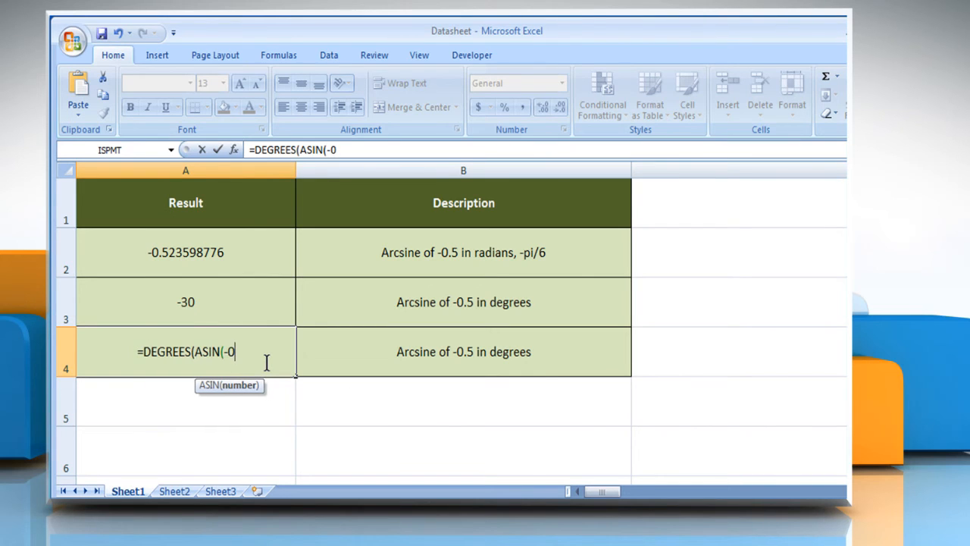
text(5)
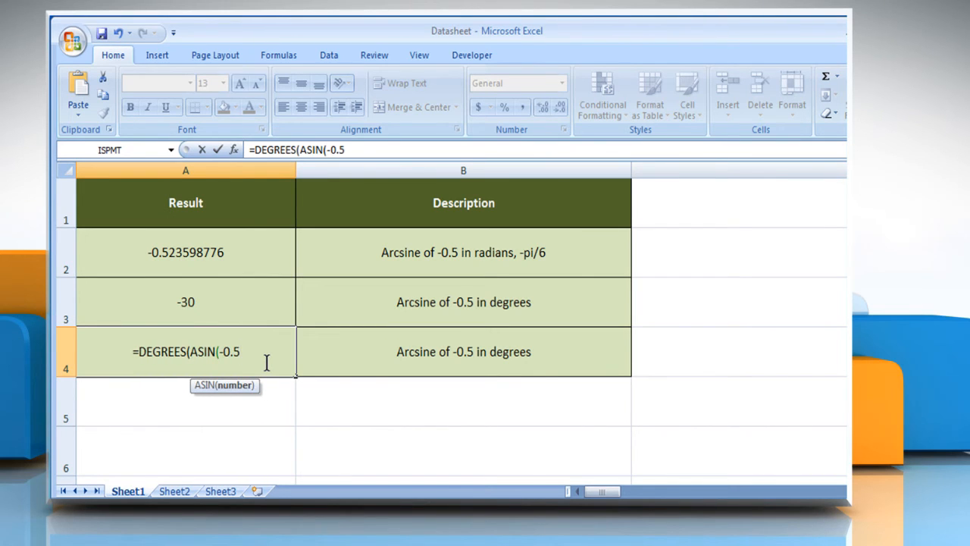
text())
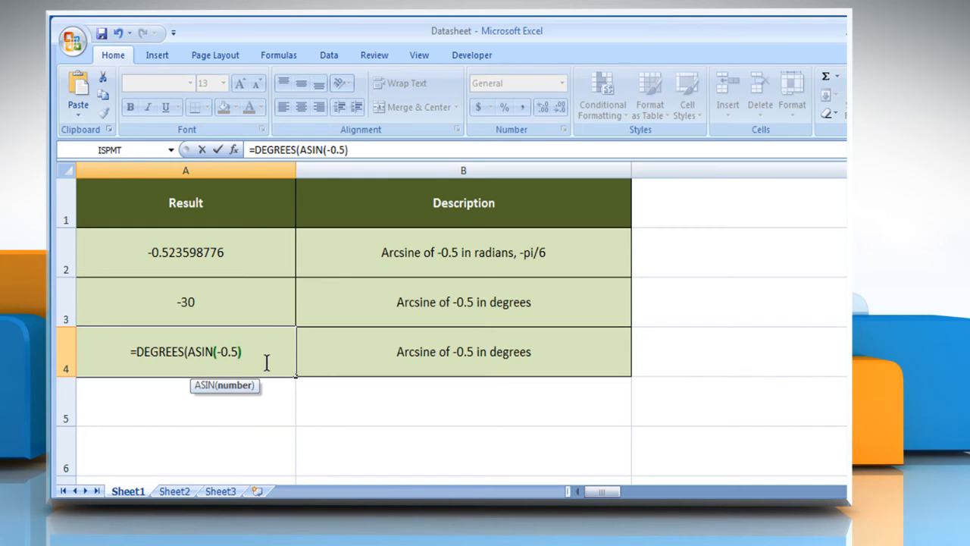
text())
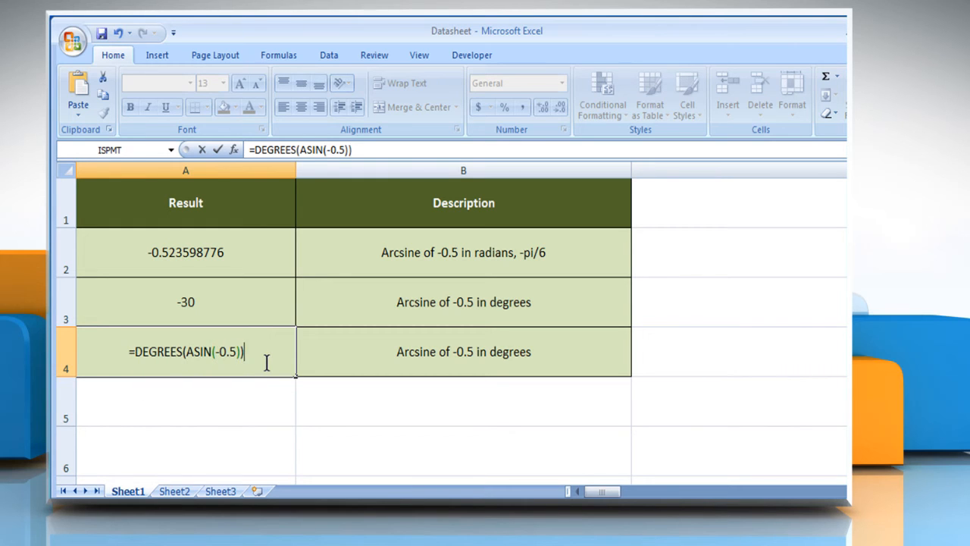
key(Return)
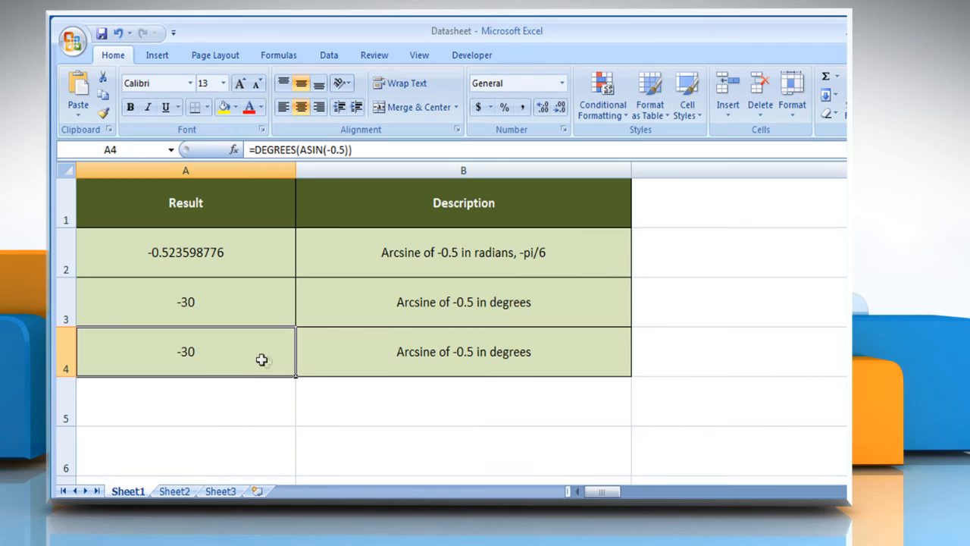
mouse_move(208, 357)
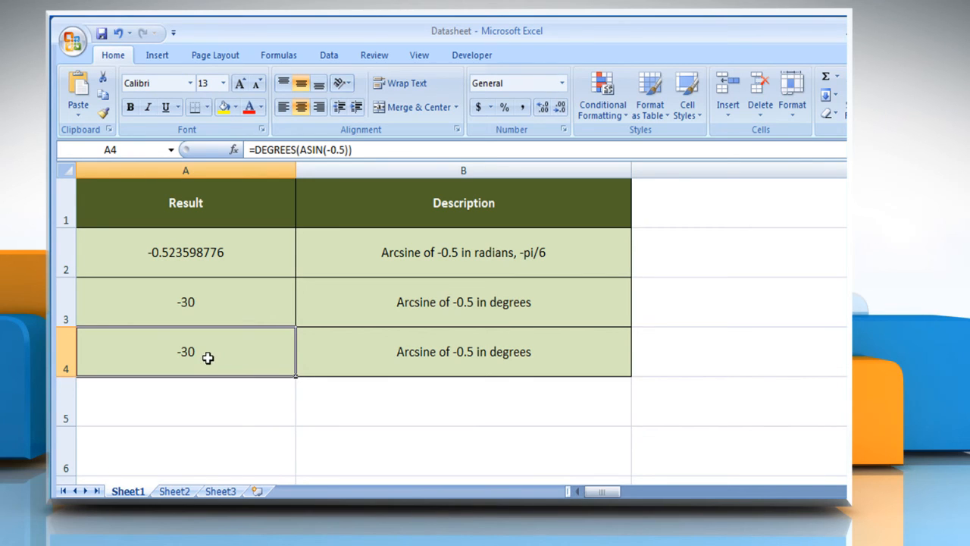